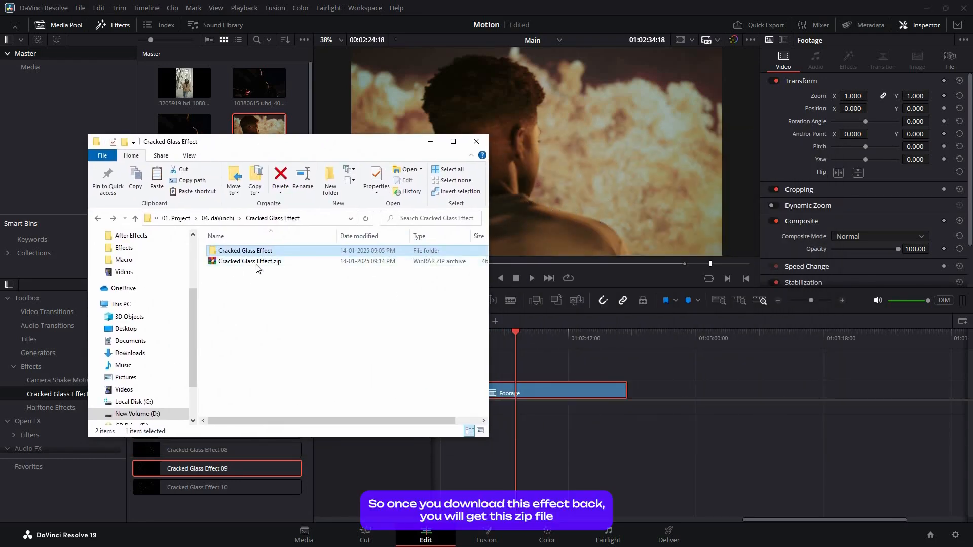
# Open the extracted Cracked Glass Effect folder and select its Macro subfolder.
pyautogui.click(250, 261)
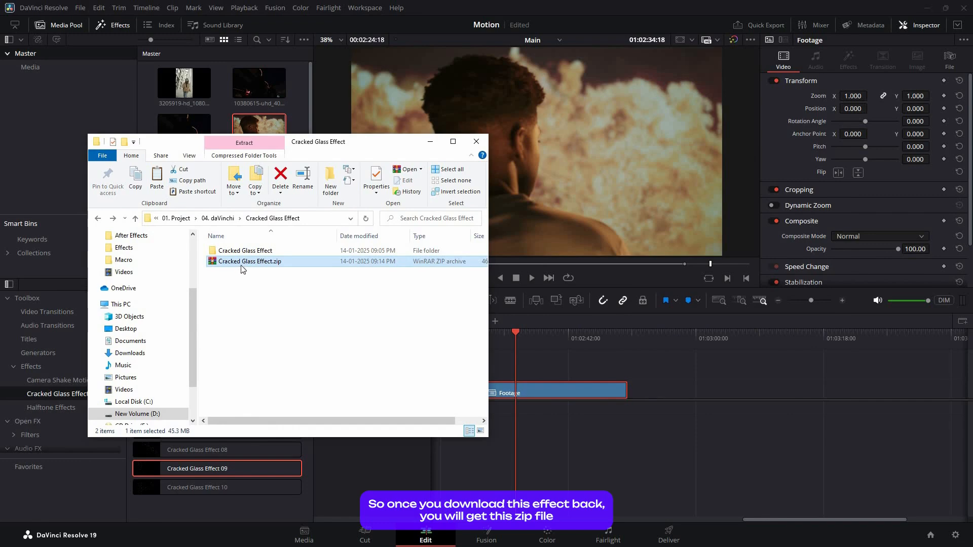
pyautogui.click(244, 250)
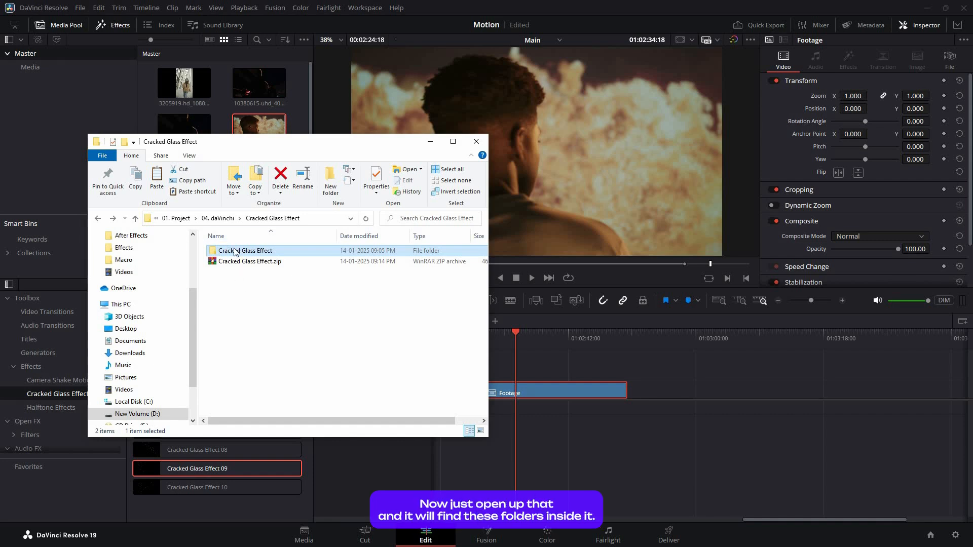
pyautogui.doubleClick(245, 250)
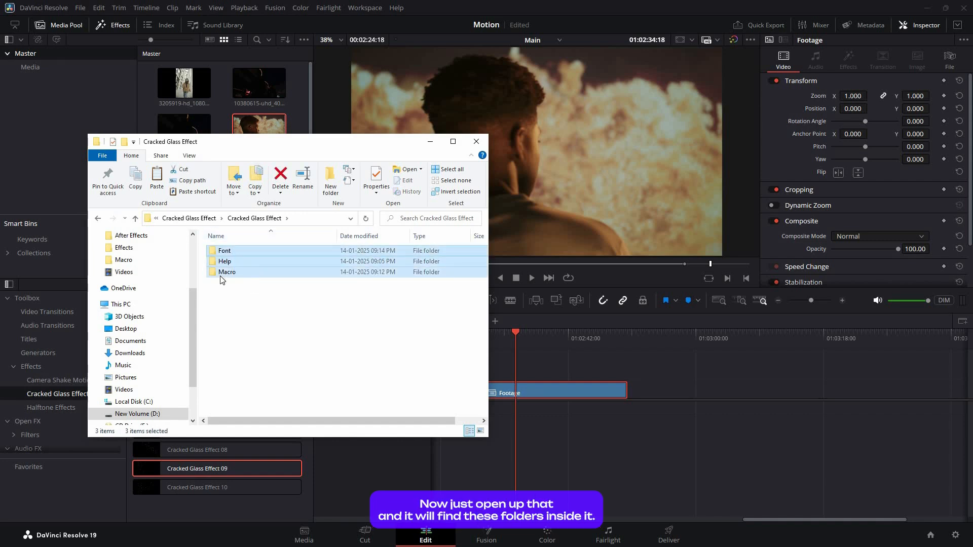
pyautogui.click(227, 272)
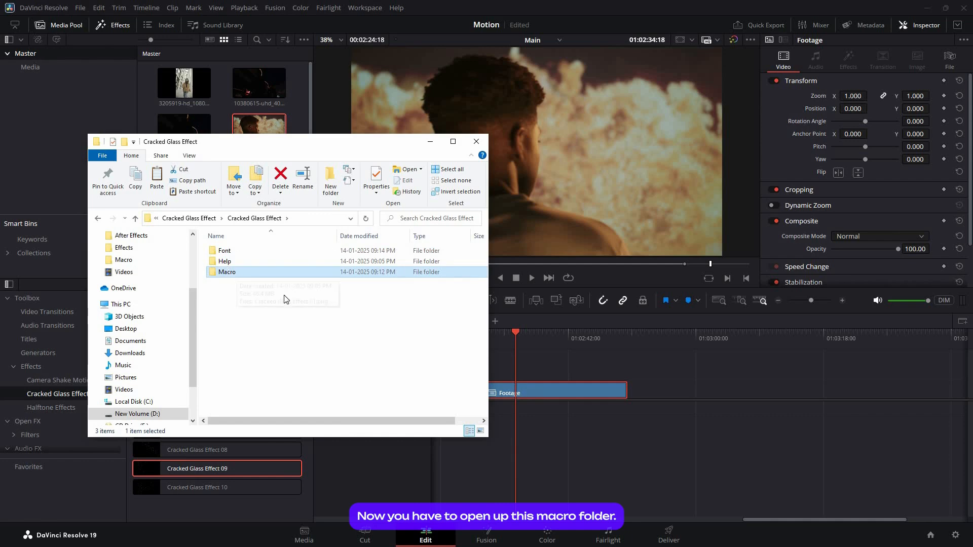
# In the Macro folder, select all twenty .png and .setting files, leaving out the .drfx.
pyautogui.doubleClick(227, 272)
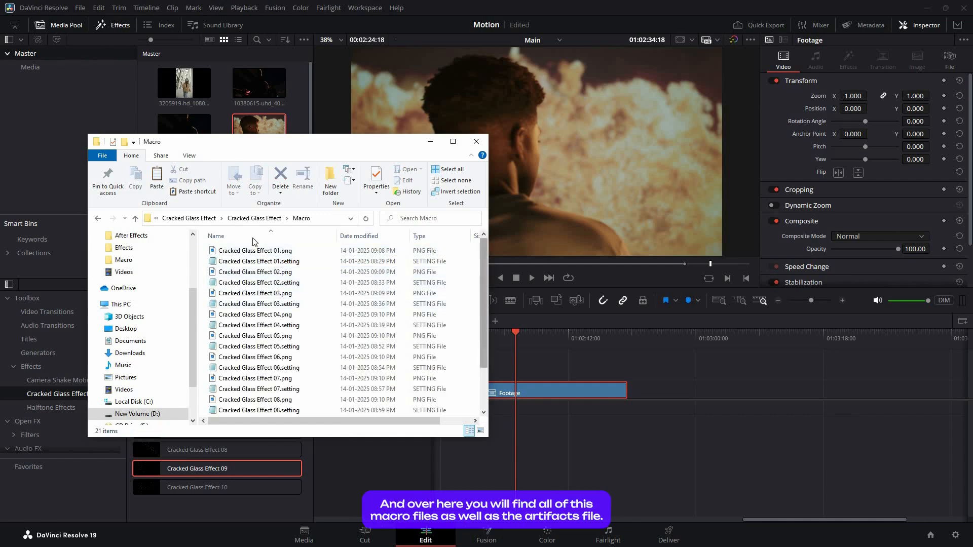
pyautogui.scroll(-3)
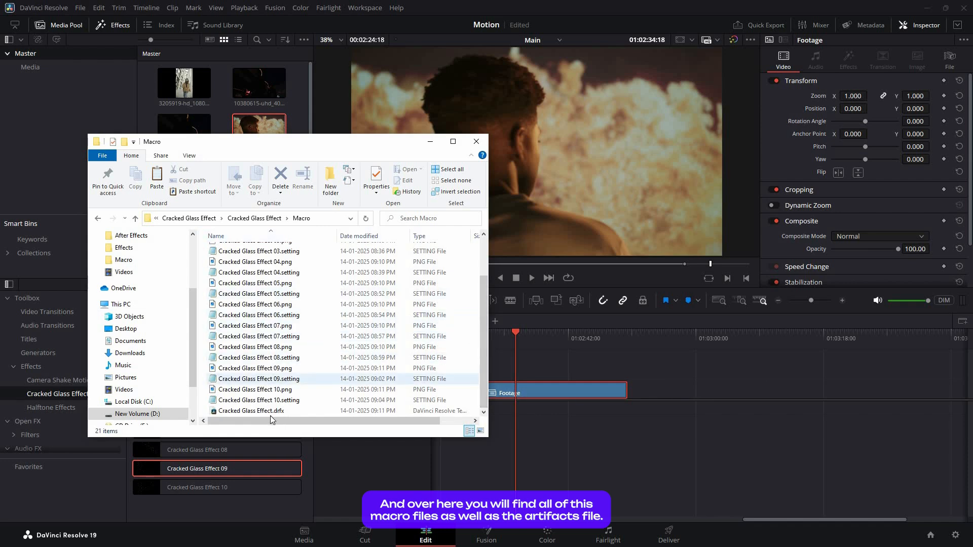
pyautogui.click(251, 411)
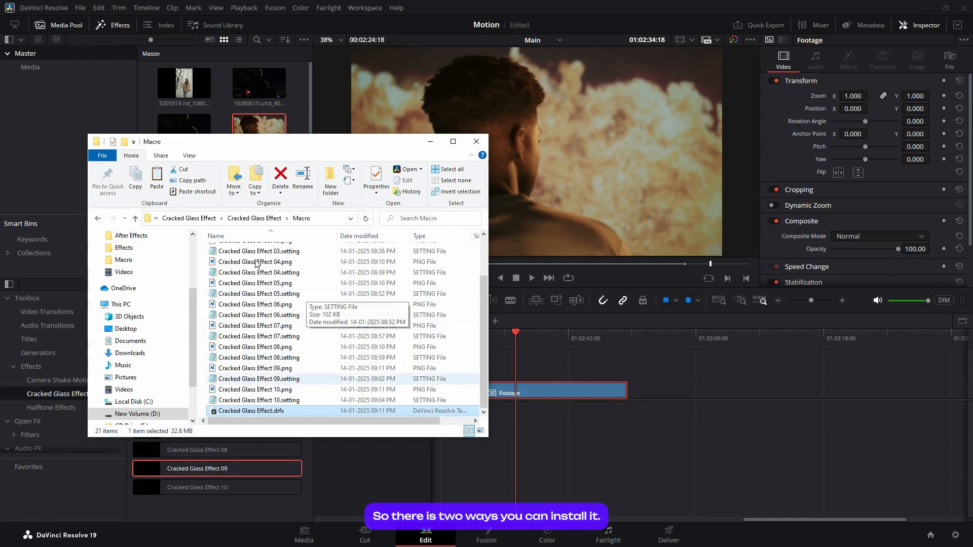
pyautogui.click(254, 249)
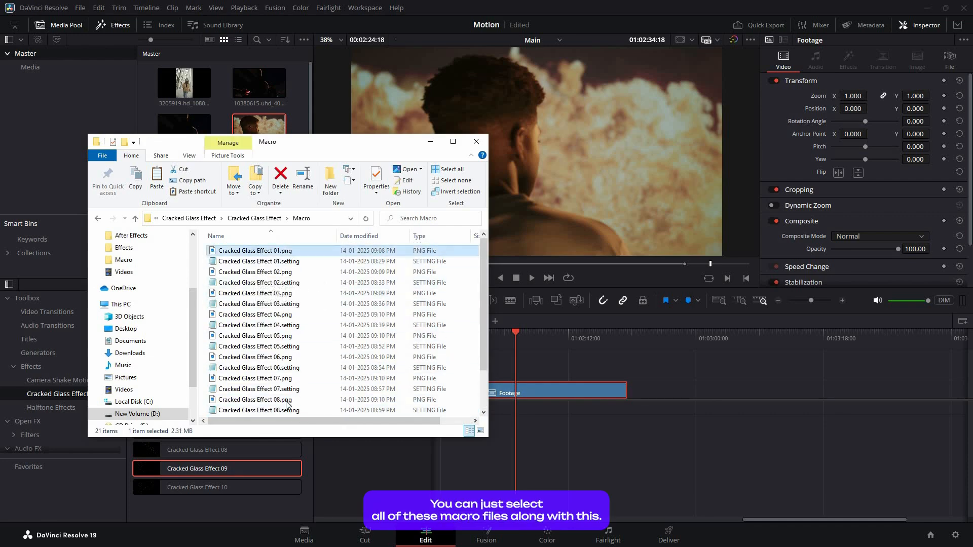
pyautogui.click(448, 169)
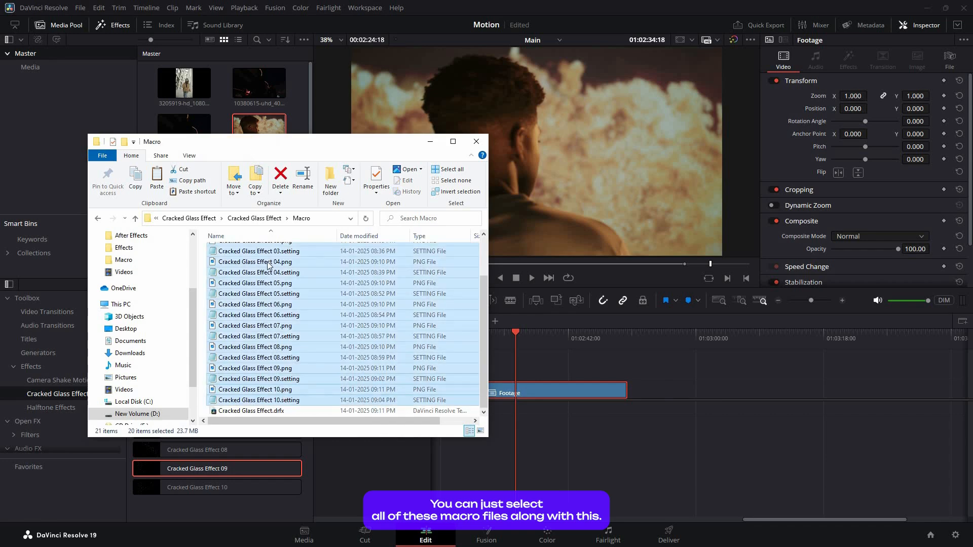
pyautogui.scroll(3)
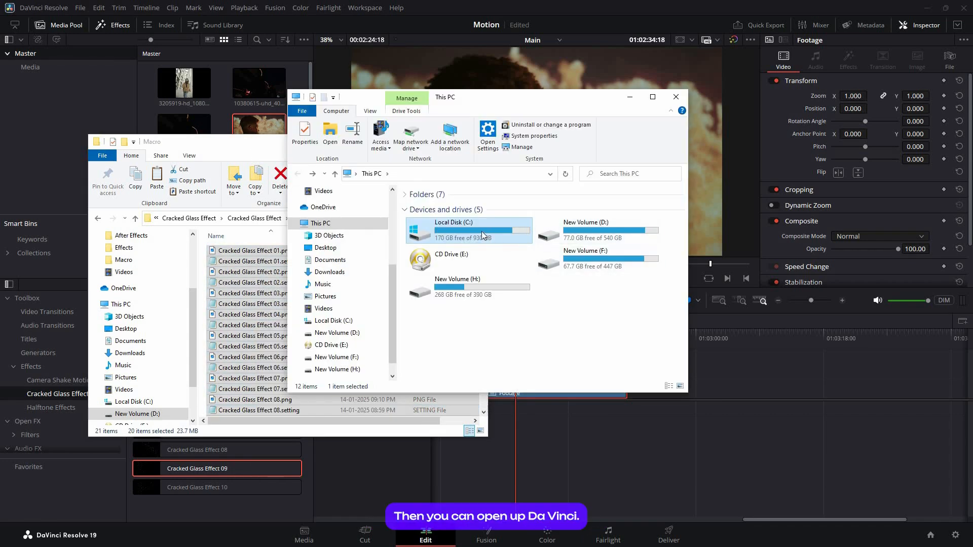
pyautogui.moveTo(468, 233)
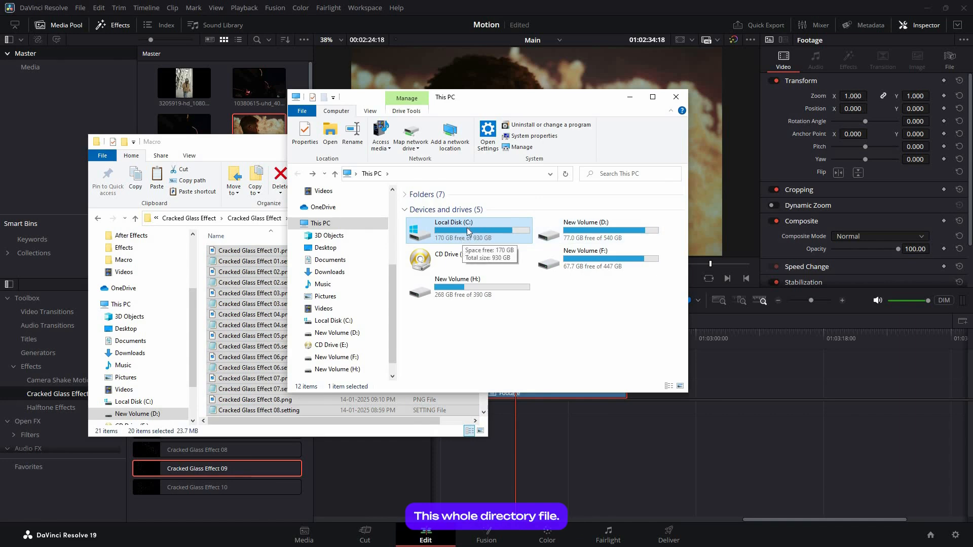
# Browse a second window from C: through Program Files and Blackmagic Design to Fusion Templates' Effects folder.
pyautogui.doubleClick(453, 229)
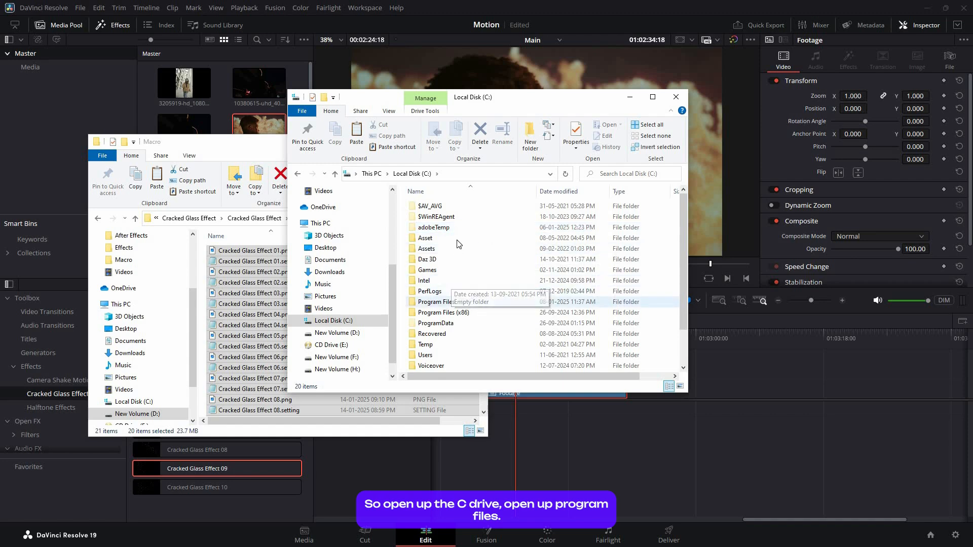
pyautogui.doubleClick(443, 302)
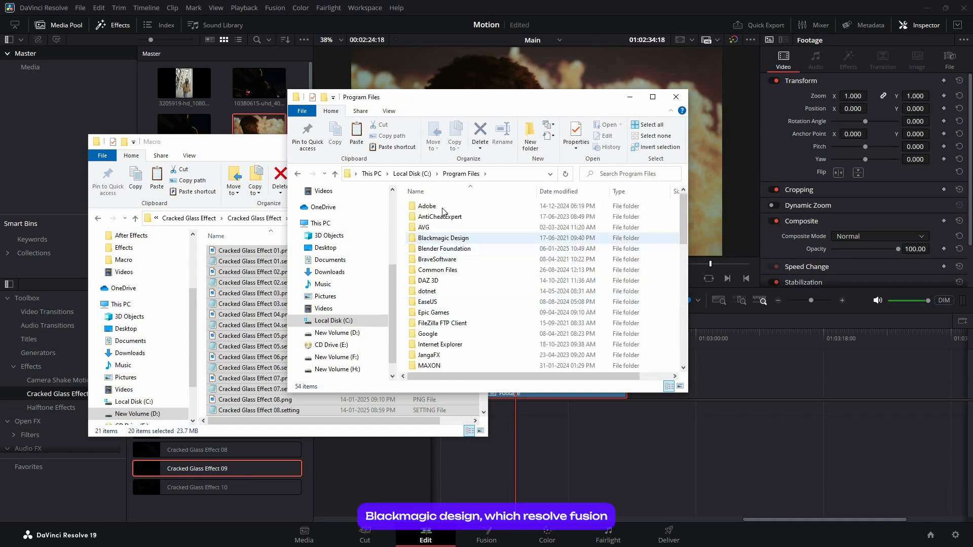
pyautogui.doubleClick(442, 237)
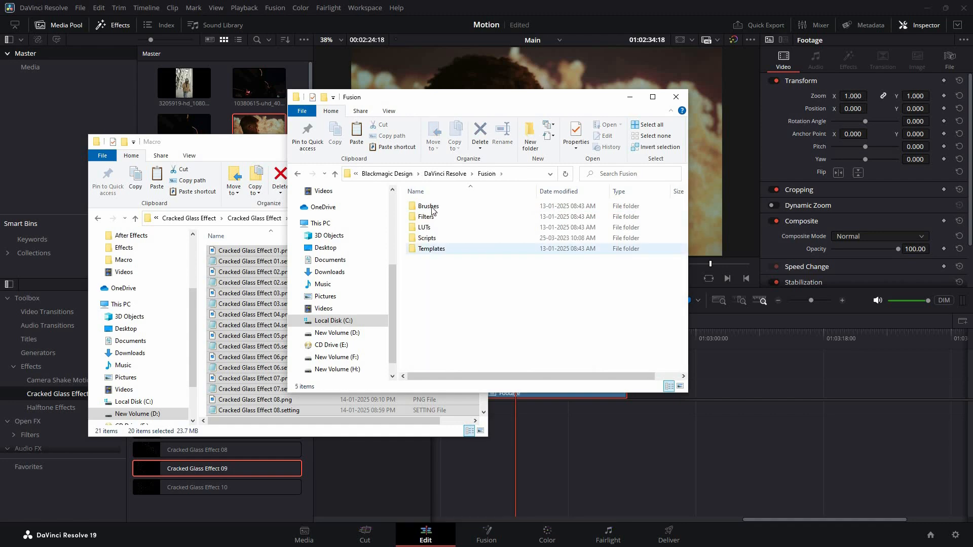
pyautogui.doubleClick(431, 248)
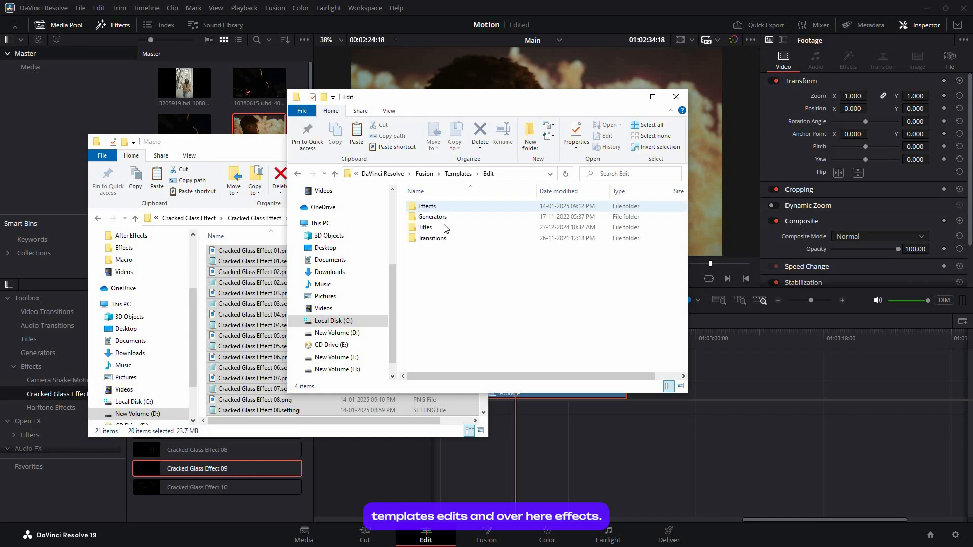
pyautogui.click(427, 205)
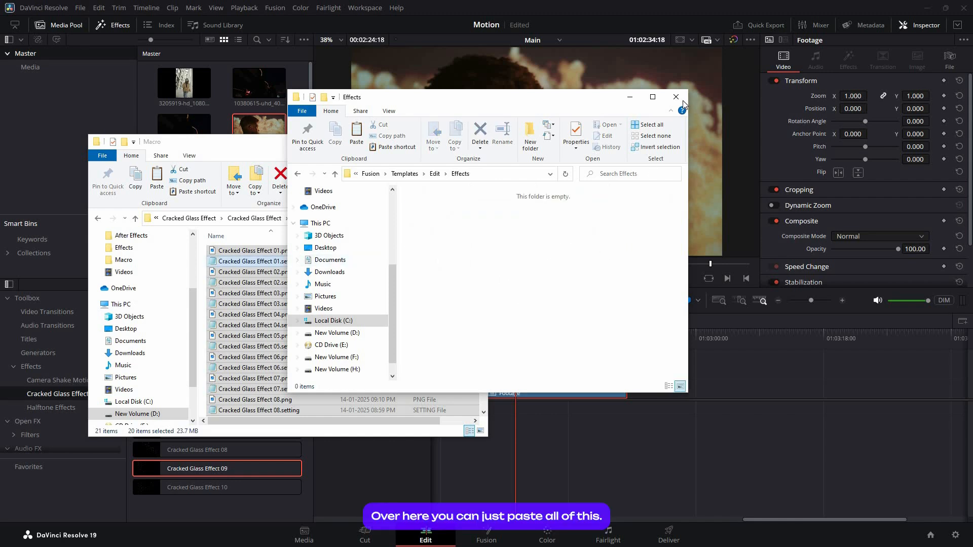
# Close the Effects window and launch Cracked Glass Effect.drfx to install it into Resolve.
pyautogui.click(675, 96)
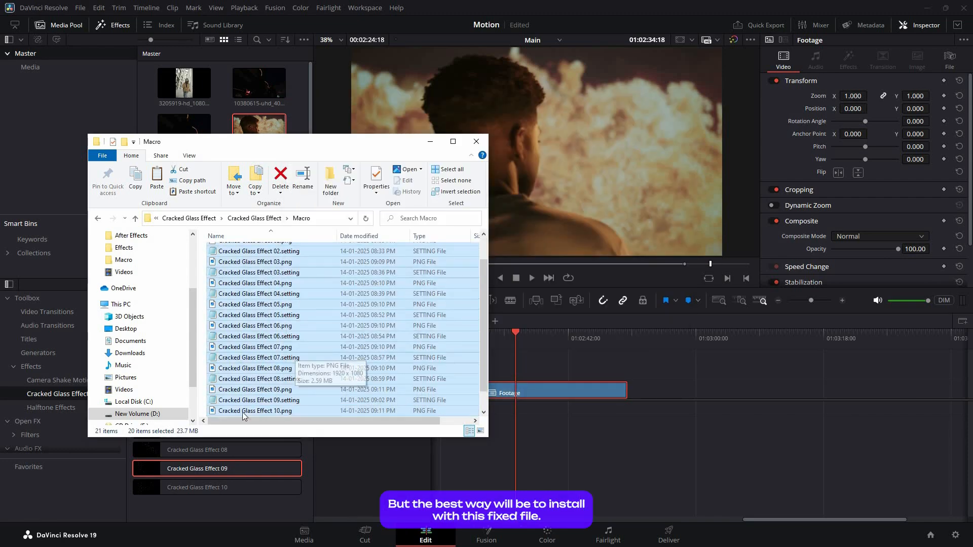
pyautogui.click(251, 411)
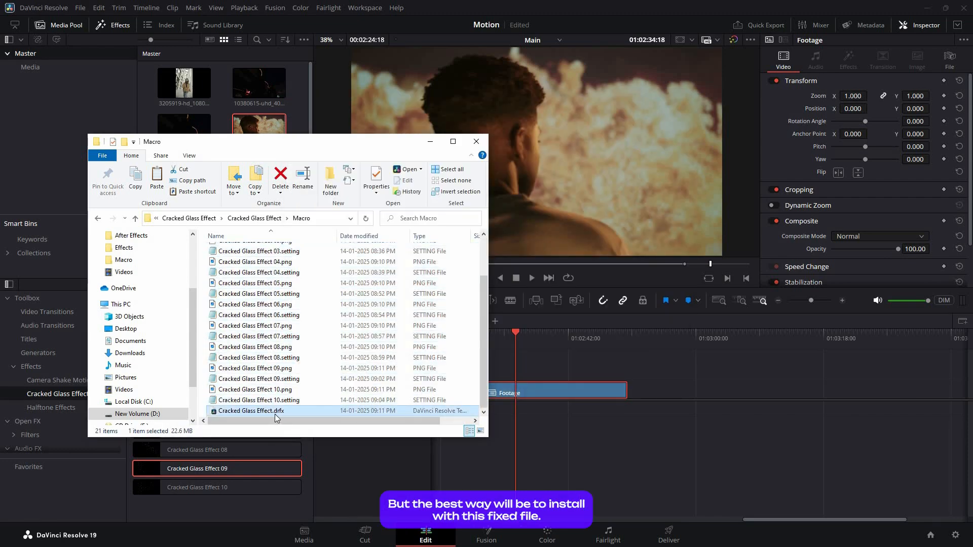
pyautogui.moveTo(251, 410)
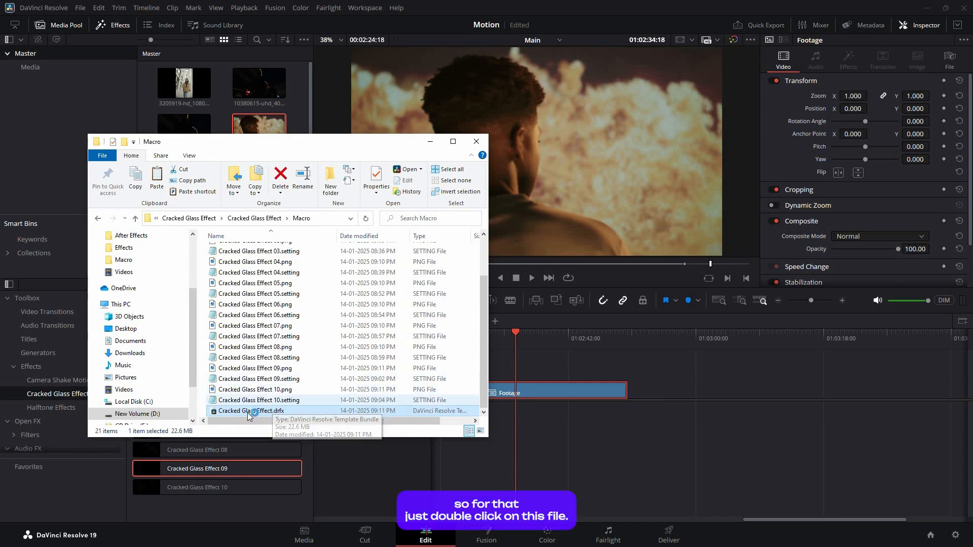
pyautogui.doubleClick(252, 411)
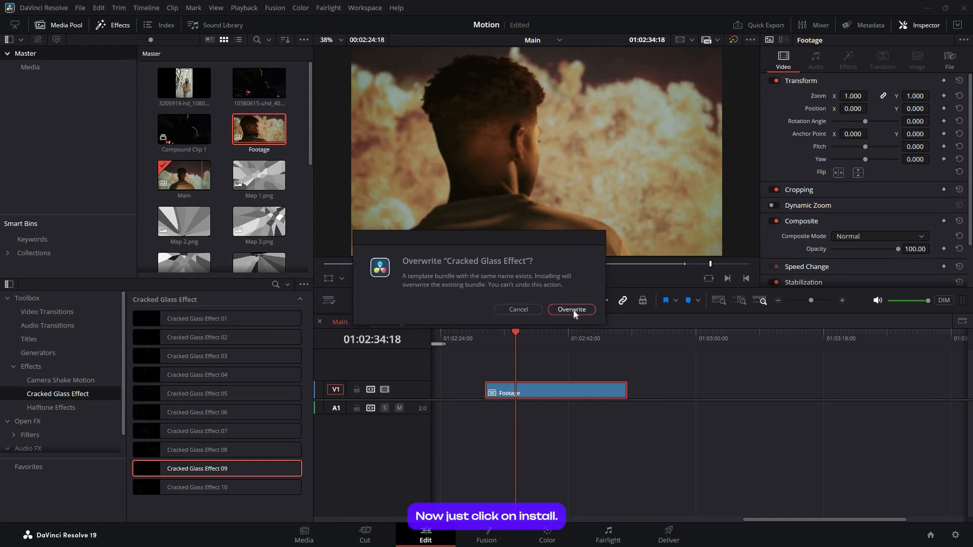
# Confirm overwriting the existing Cracked Glass Effect bundle.
pyautogui.click(571, 309)
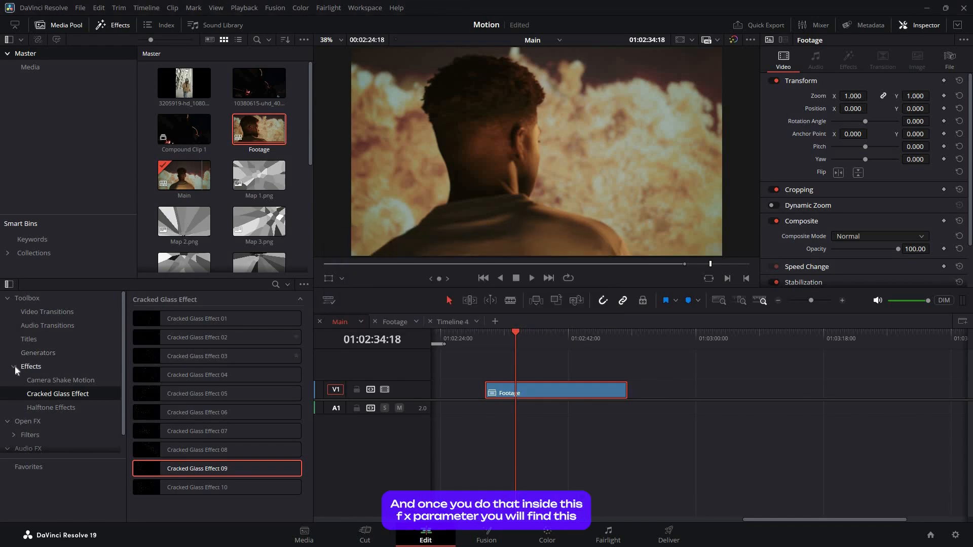
pyautogui.moveTo(41, 398)
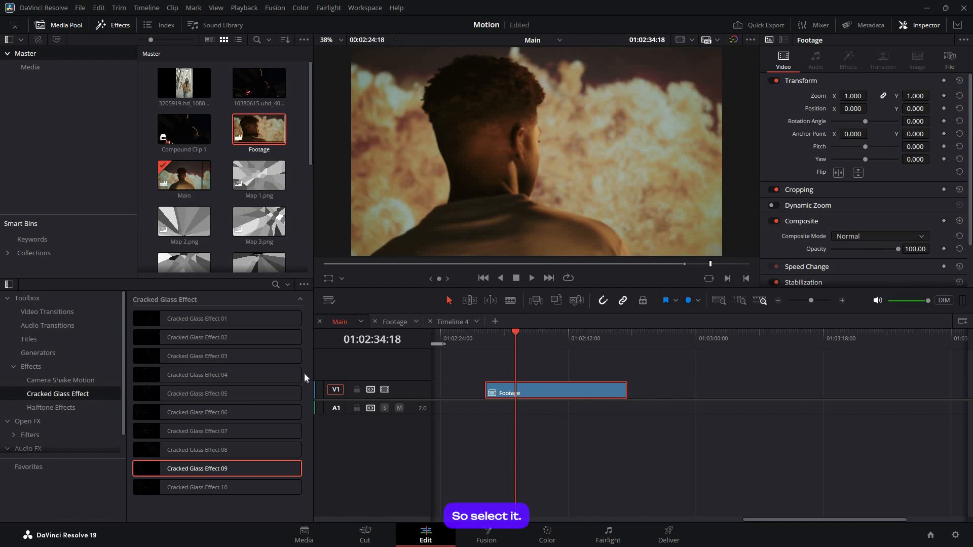
pyautogui.moveTo(351, 369)
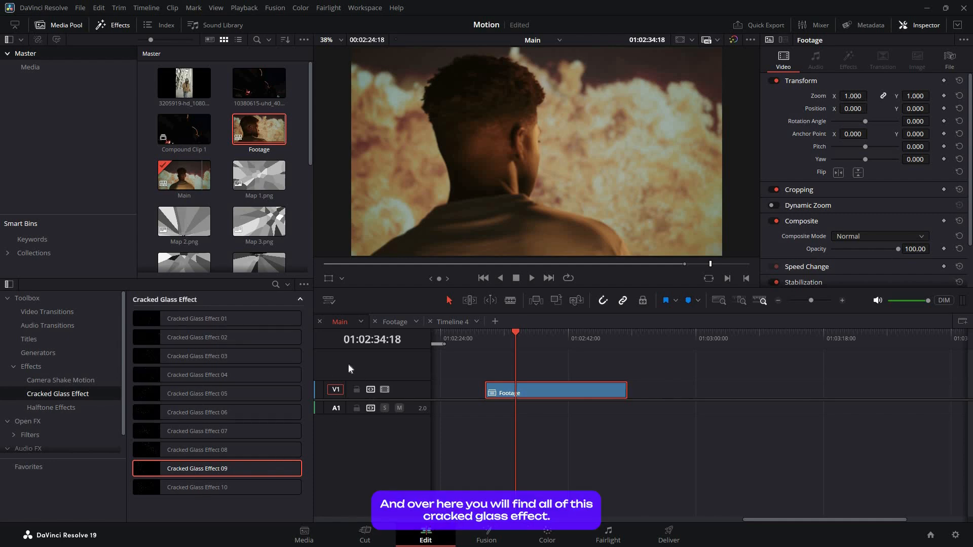
# Preview a Cracked Glass Effect from the Effects Library over the Footage clip.
pyautogui.click(196, 318)
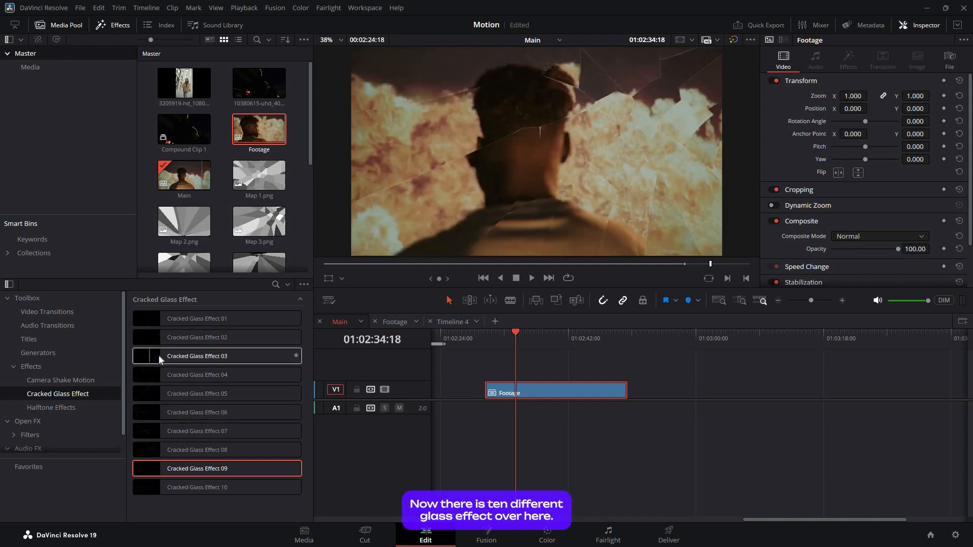
pyautogui.moveTo(174, 377)
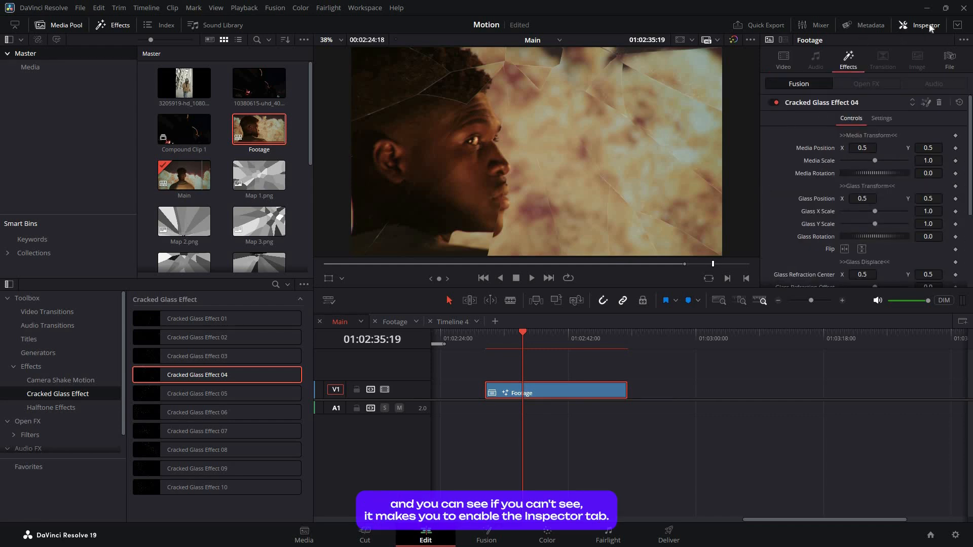
# Reopen the Inspector and set Glass Y Scale to 2.52 and Glass Rotation to -73.
pyautogui.click(924, 25)
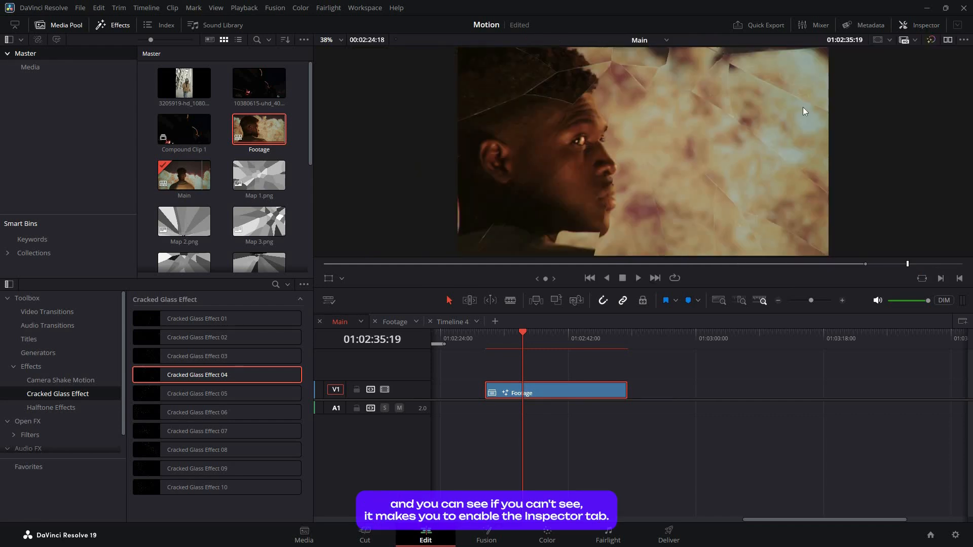
pyautogui.click(920, 25)
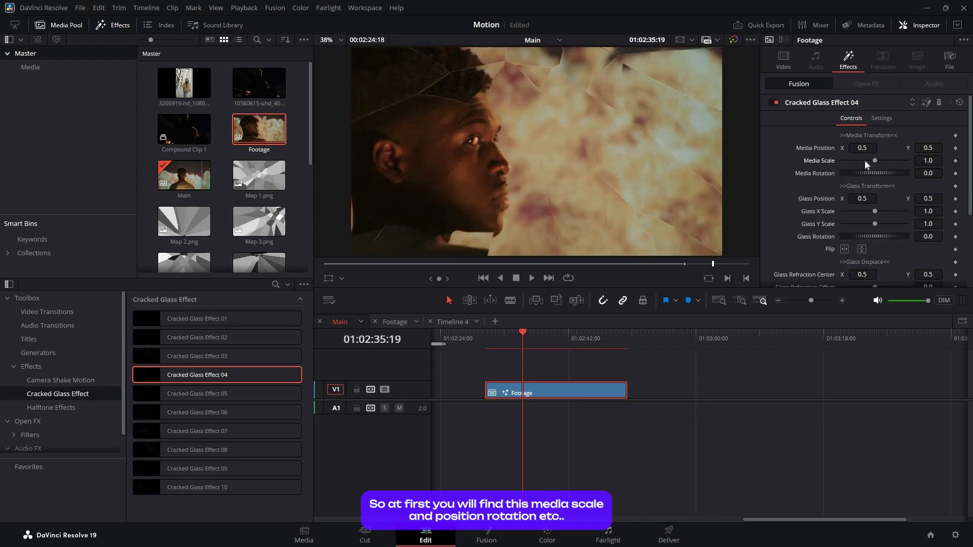
pyautogui.scroll(-3)
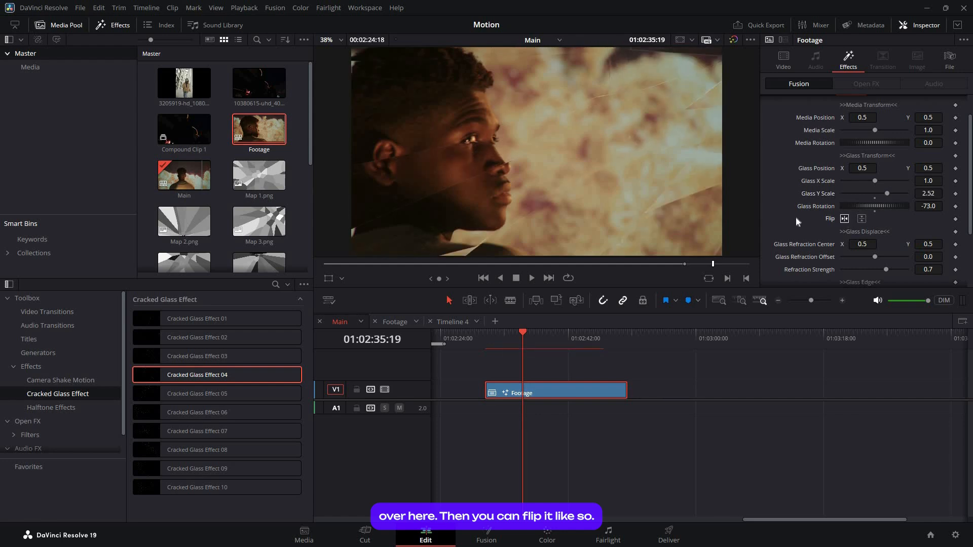
# Set edge brightness 2.047, edge gamma 1.02, smudge intensity and aberration distance in the Inspector.
pyautogui.scroll(-3)
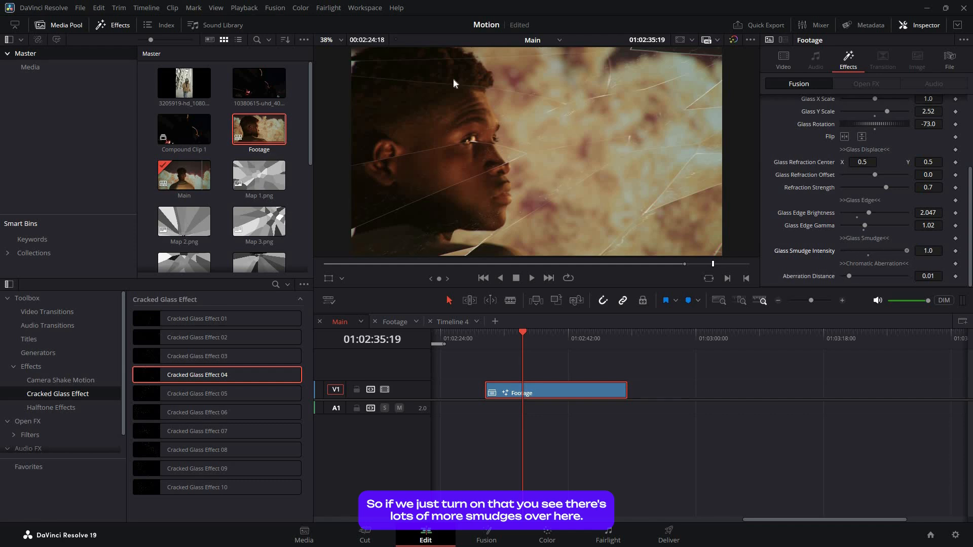
pyautogui.moveTo(862, 277)
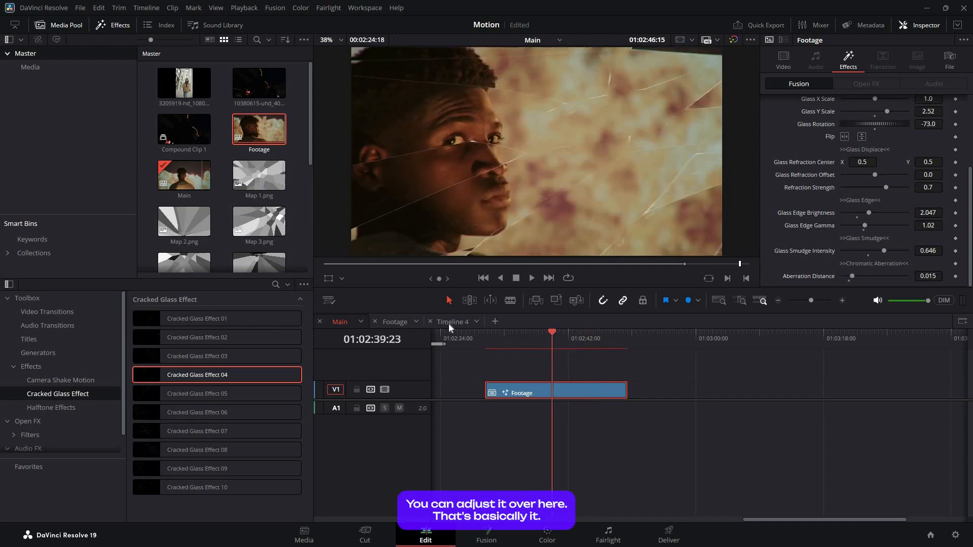
# In Timeline 4, put Cracked Glass Effect 07 on the vertical clip and preview at four seconds.
pyautogui.click(451, 321)
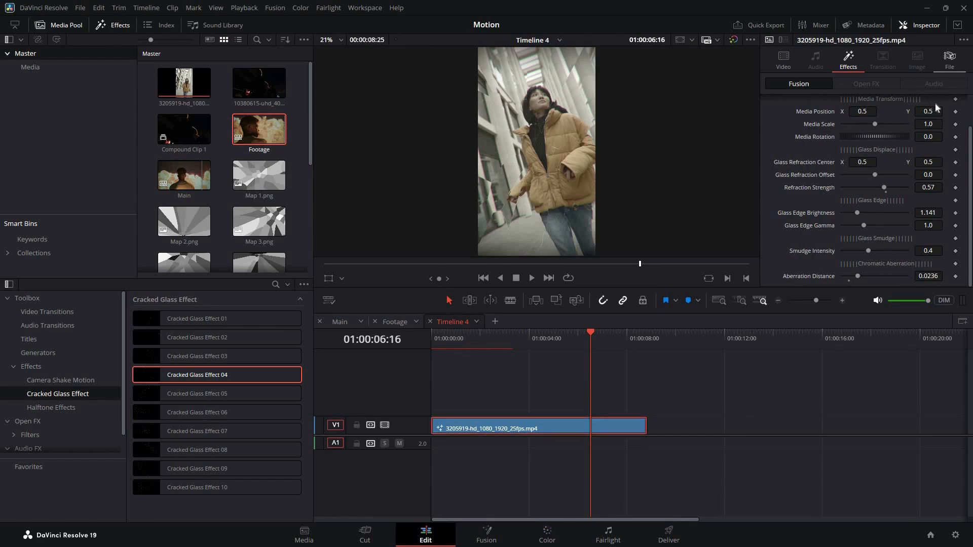
pyautogui.click(783, 59)
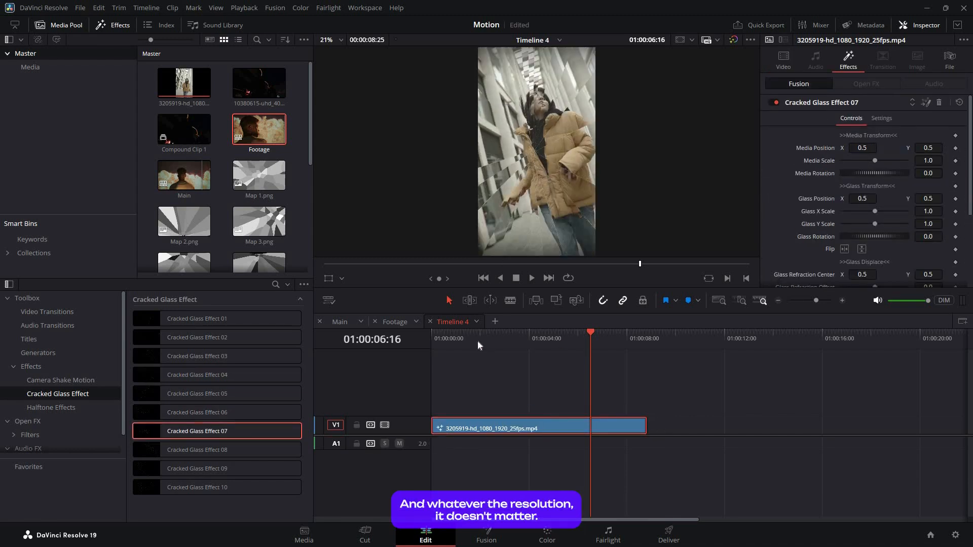
pyautogui.click(464, 338)
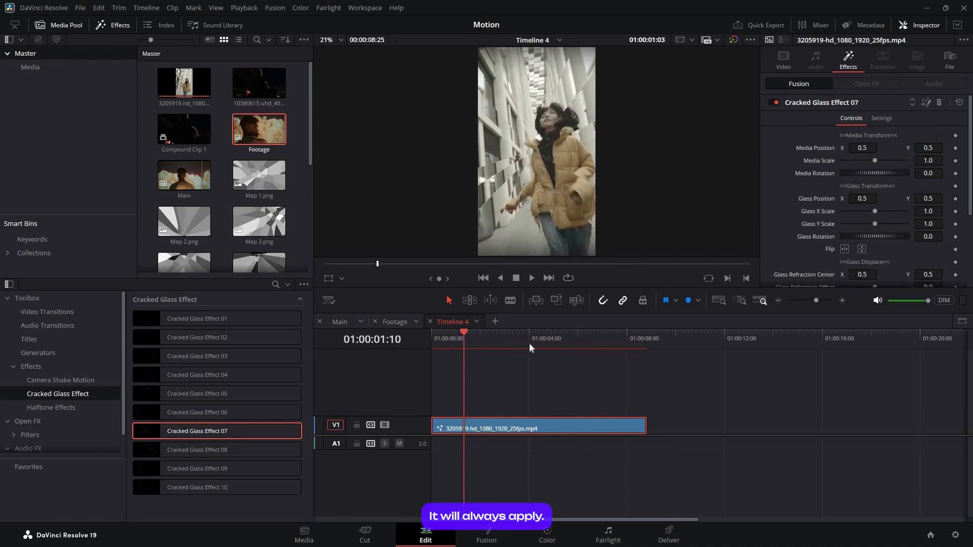
pyautogui.click(528, 333)
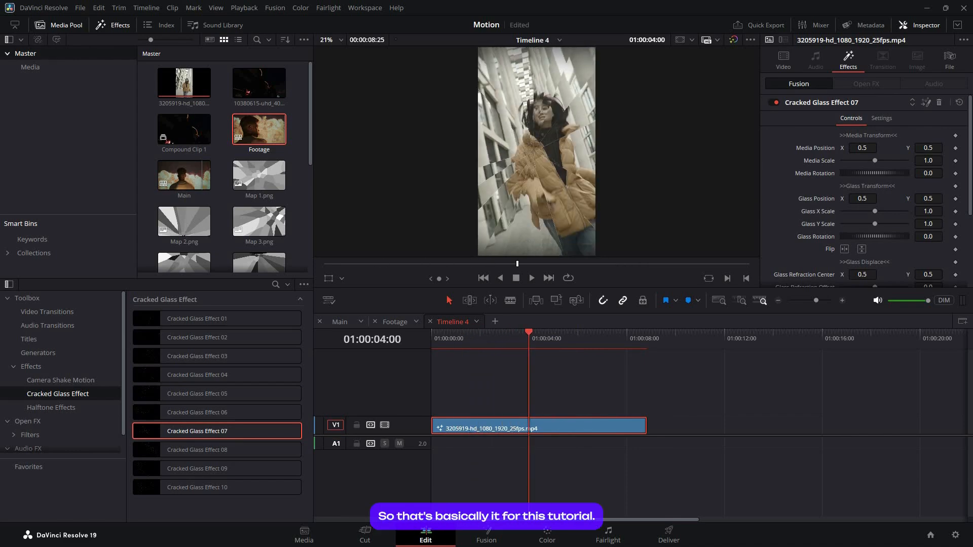